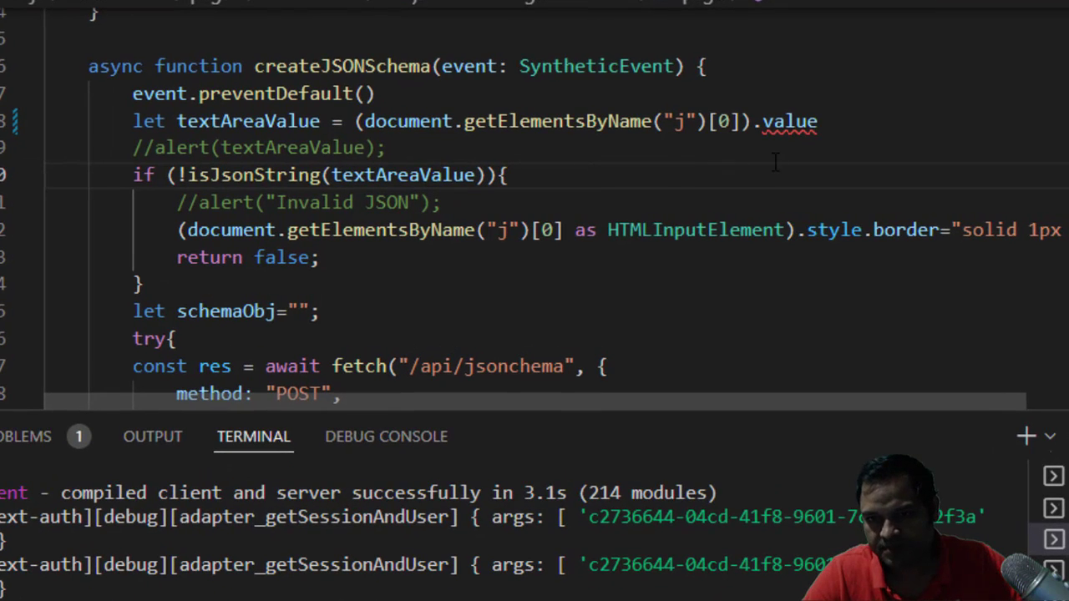
mouse_move(788, 121)
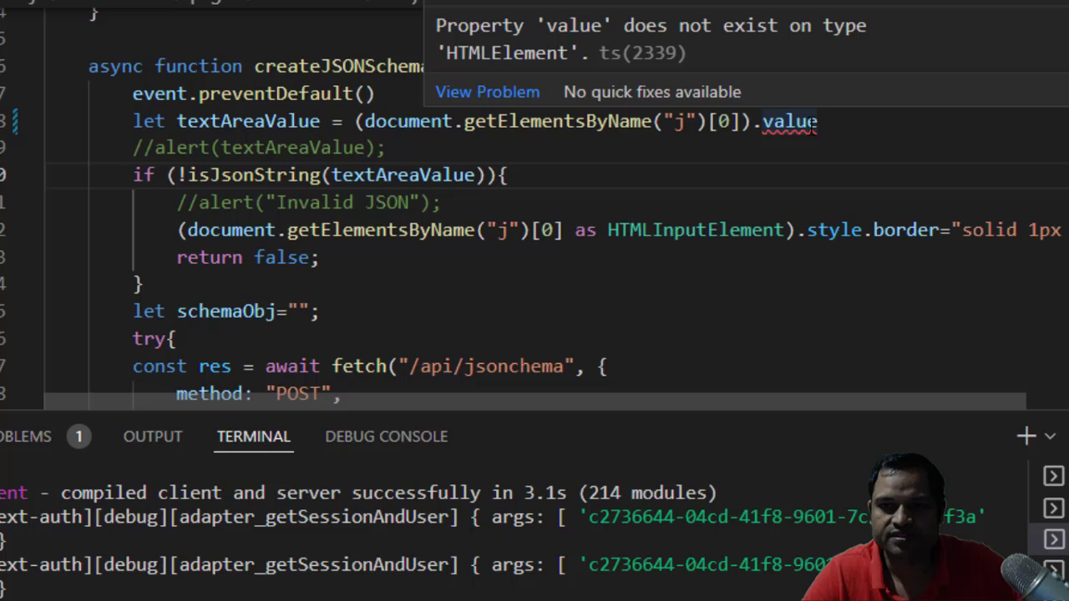
mouse_move(801, 154)
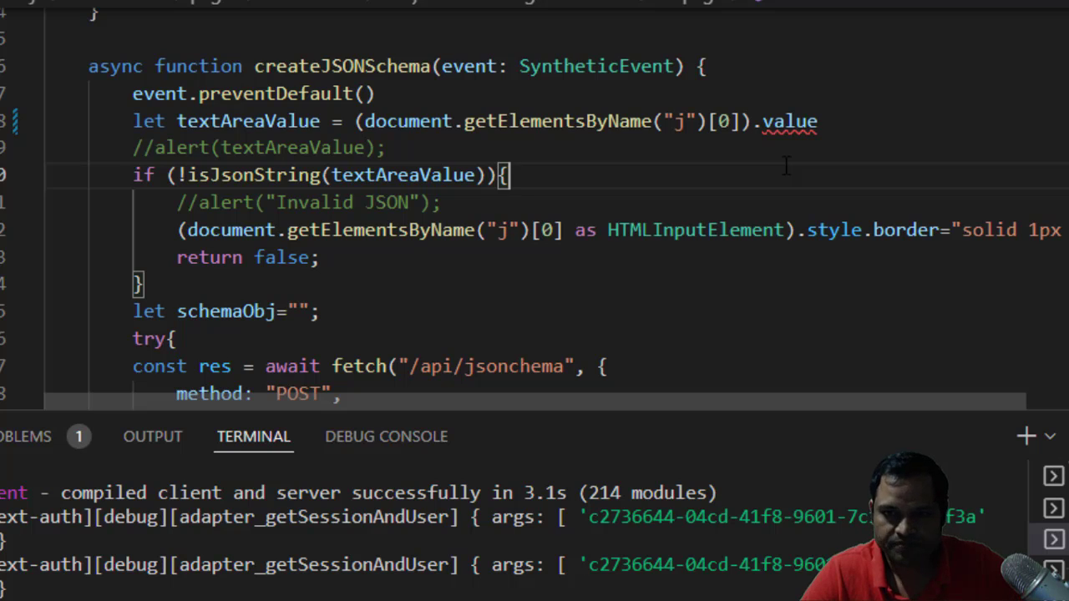
mouse_move(651, 175)
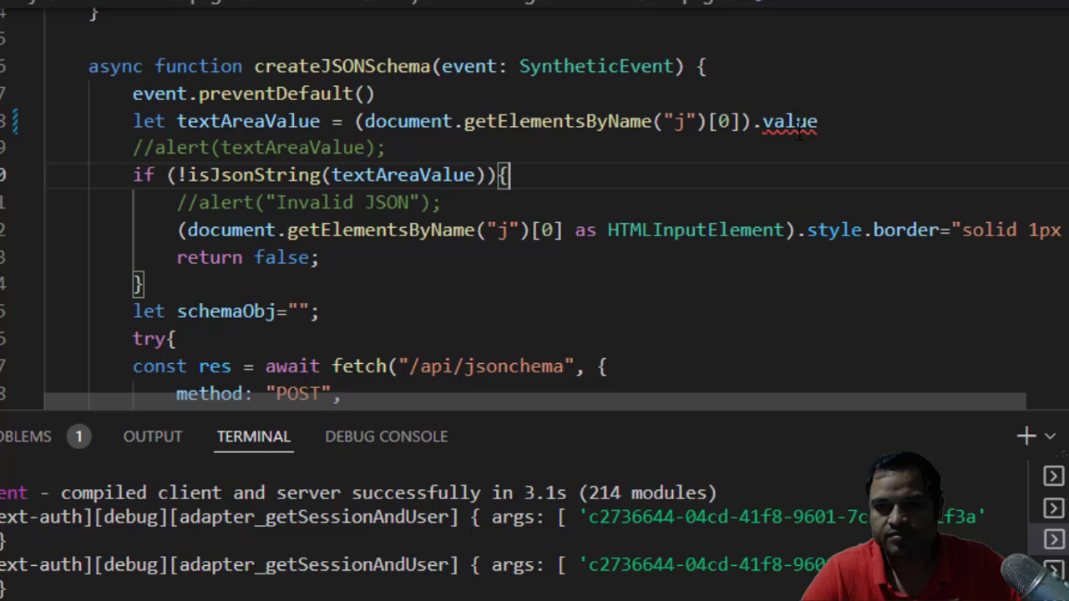
mouse_move(788, 120)
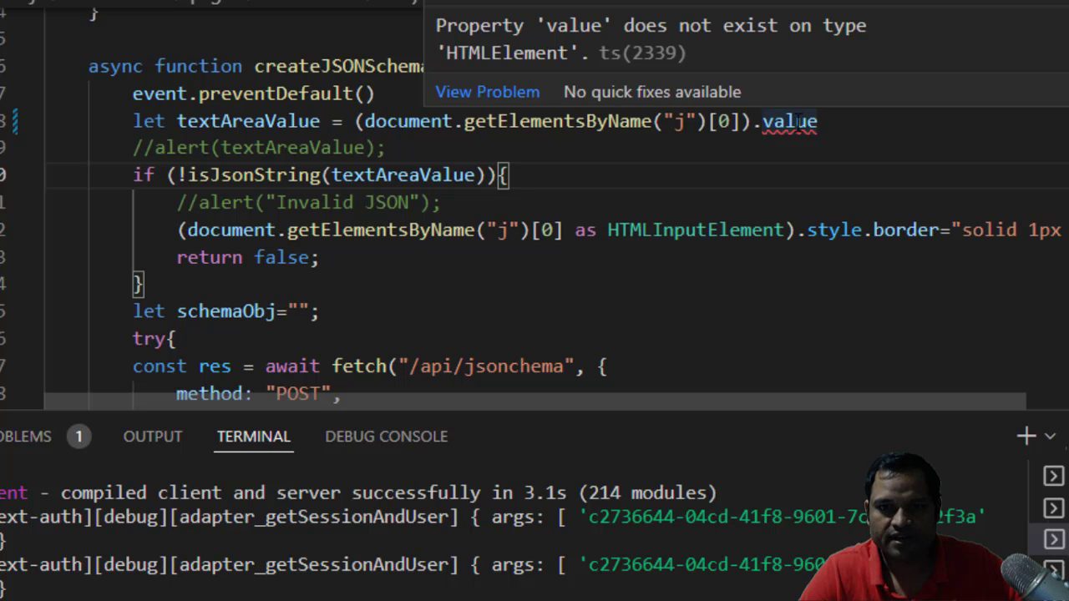
mouse_move(605, 90)
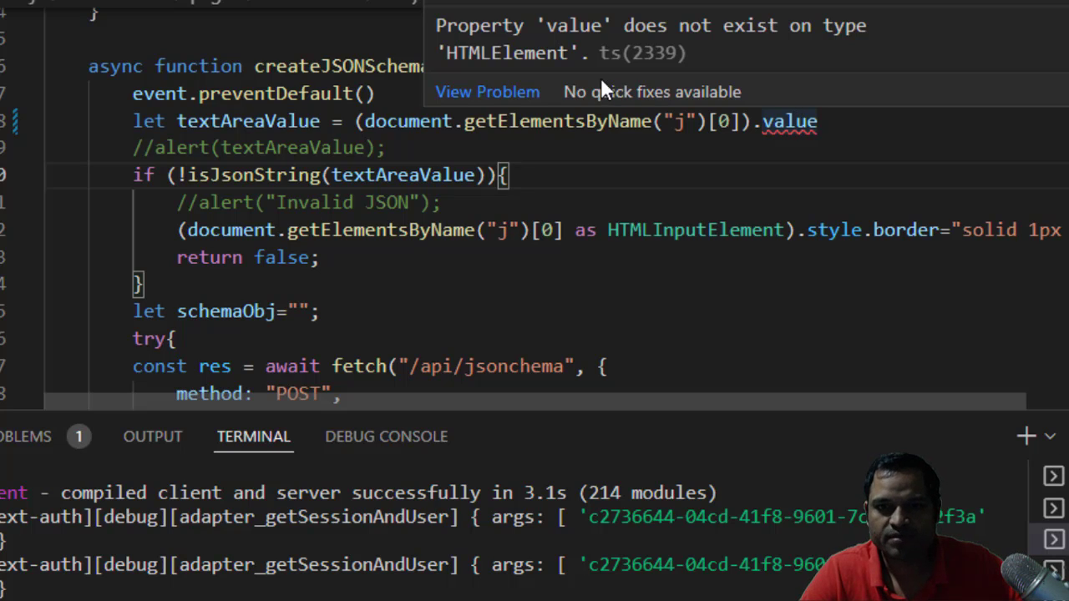
mouse_move(534, 63)
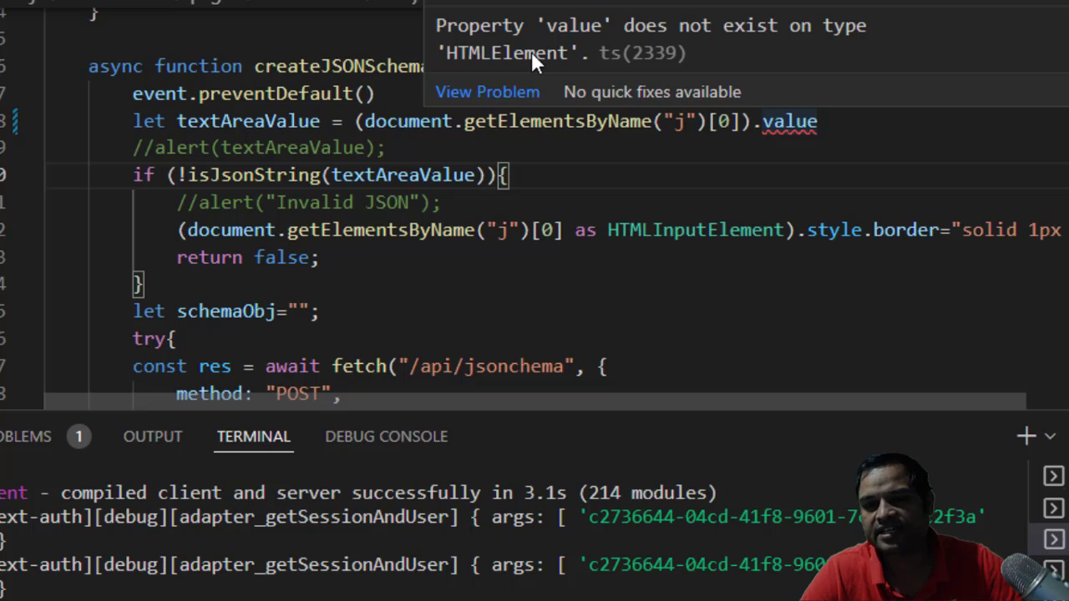
mouse_move(581, 42)
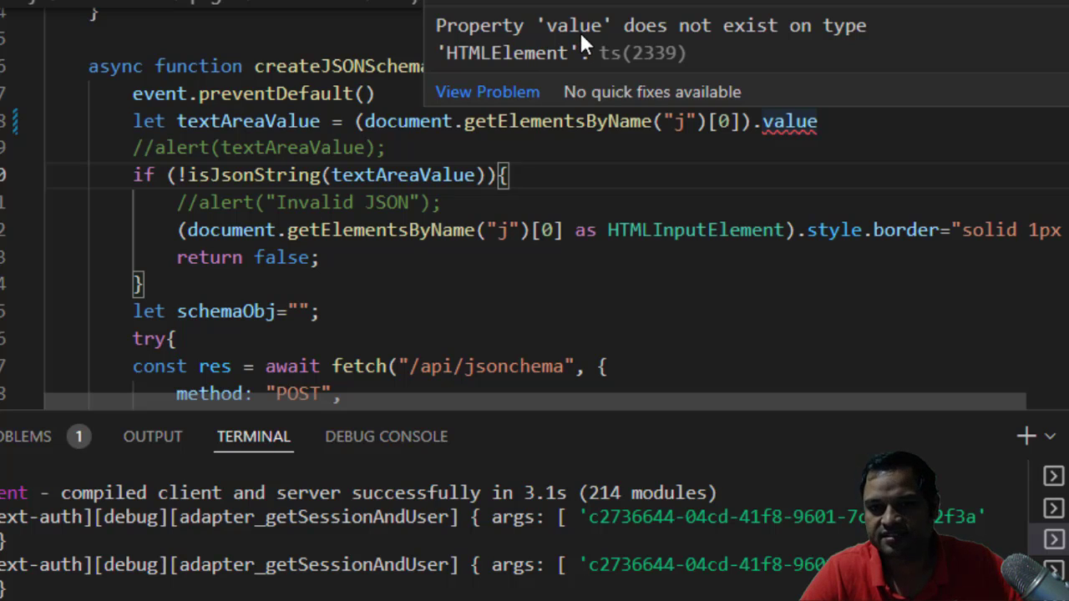
mouse_move(597, 84)
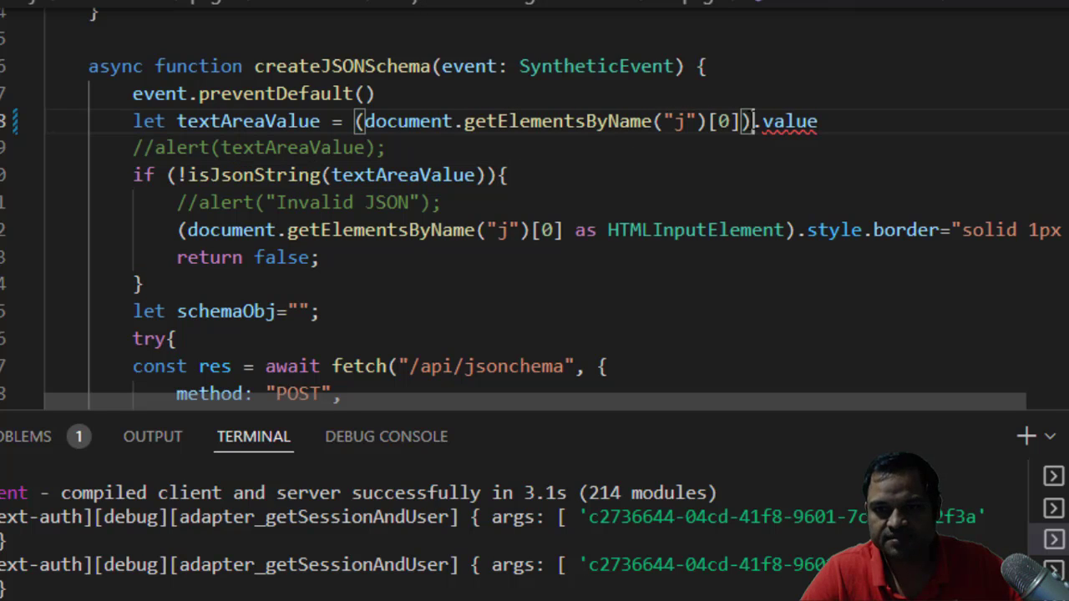
type("a")
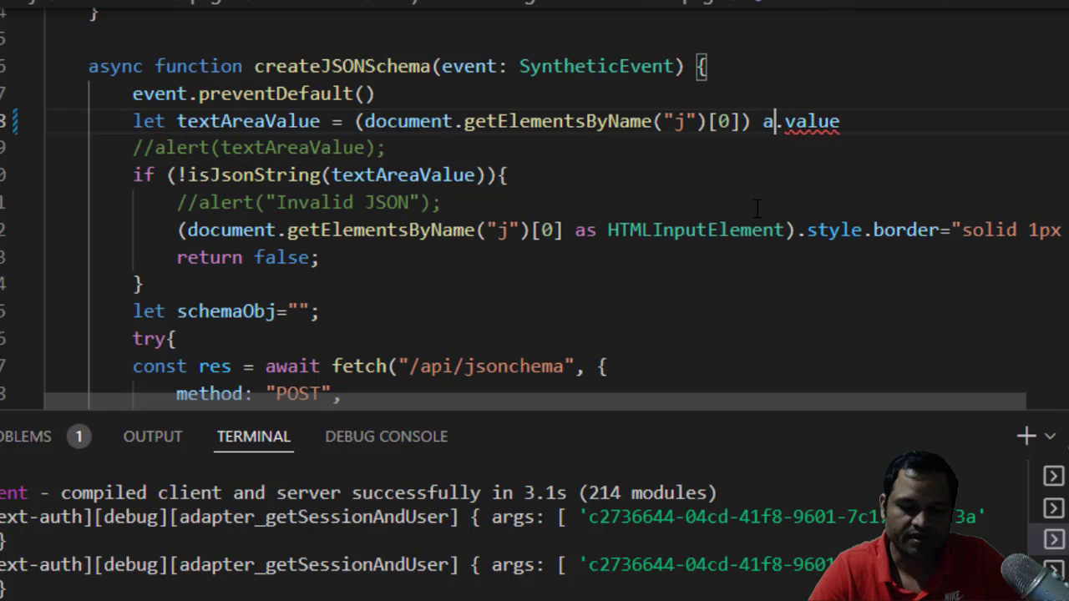
type("s HTMLInputElement)")
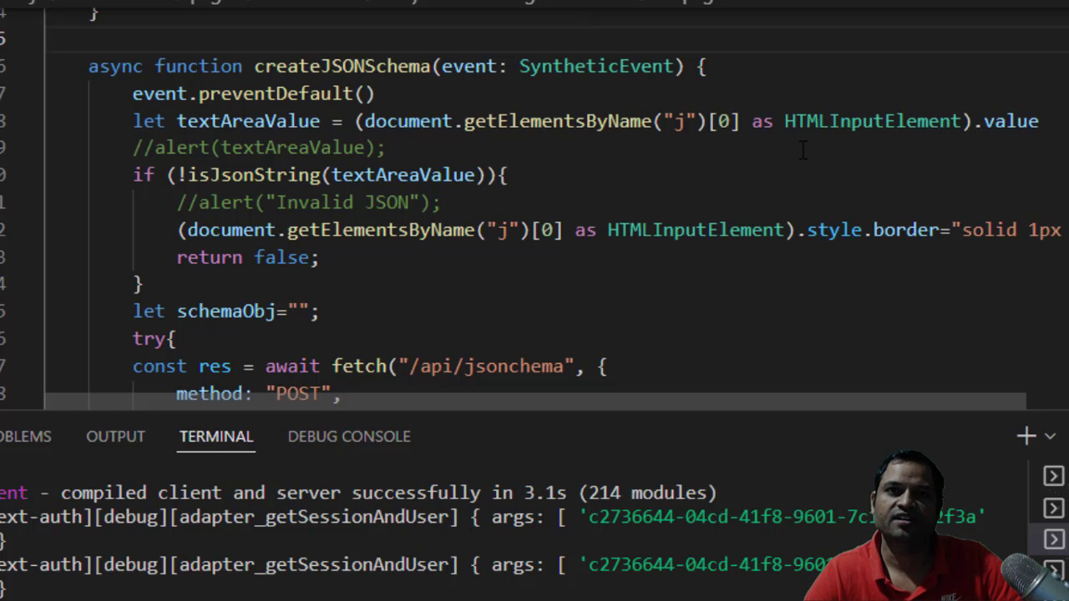
mouse_move(874, 163)
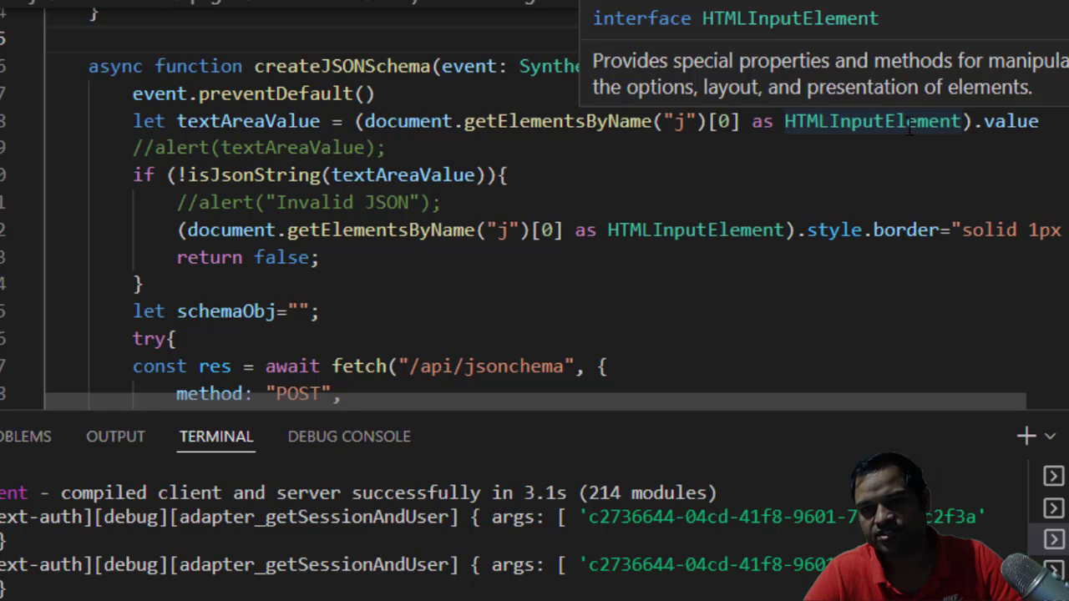
mouse_move(1043, 116)
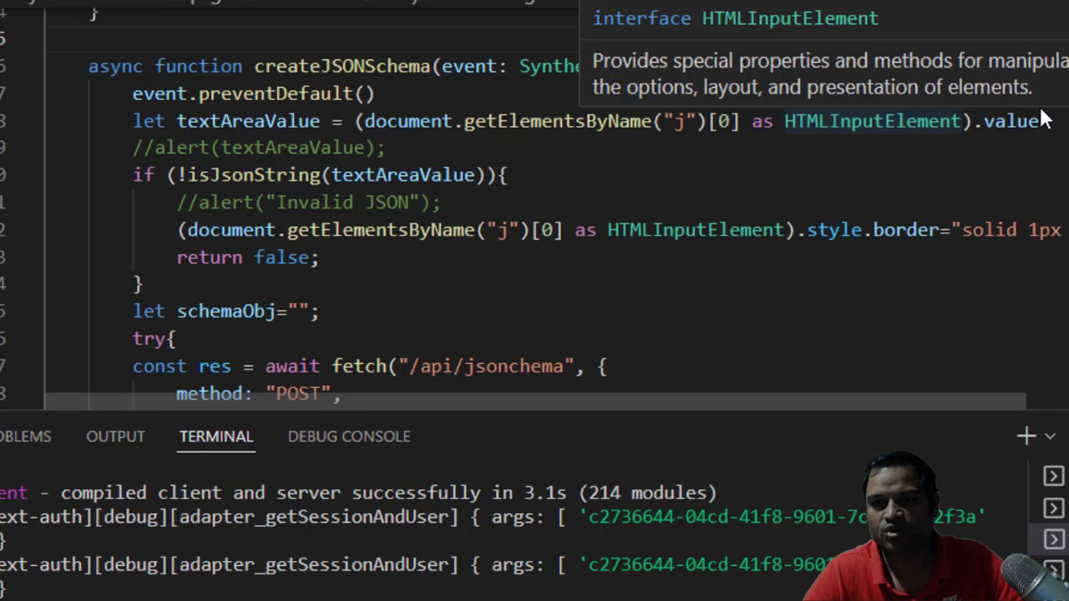